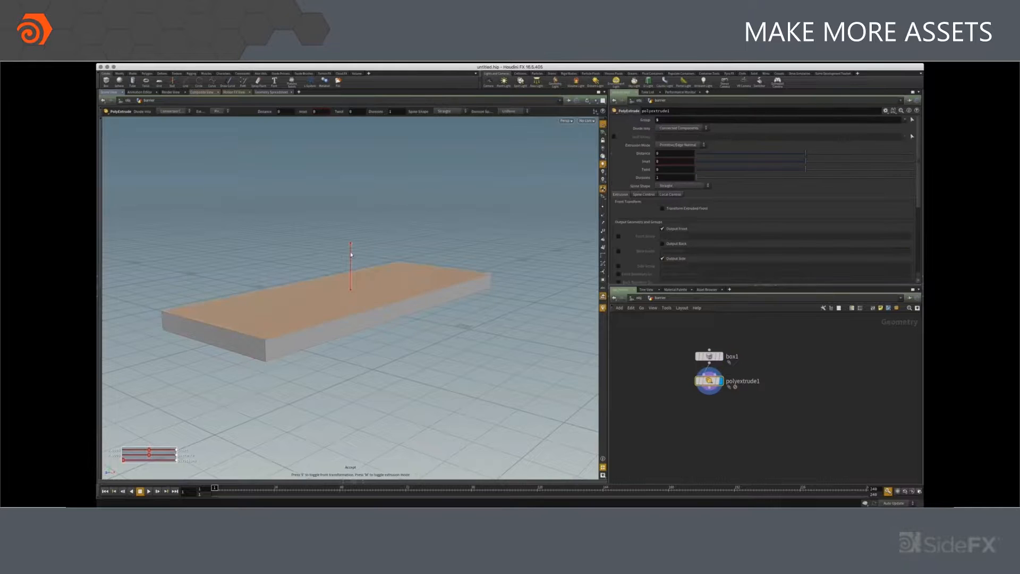
Drag the PolyExtrude handle on box1 to push its top face outward into a slab.
drag(350, 254, 349, 224)
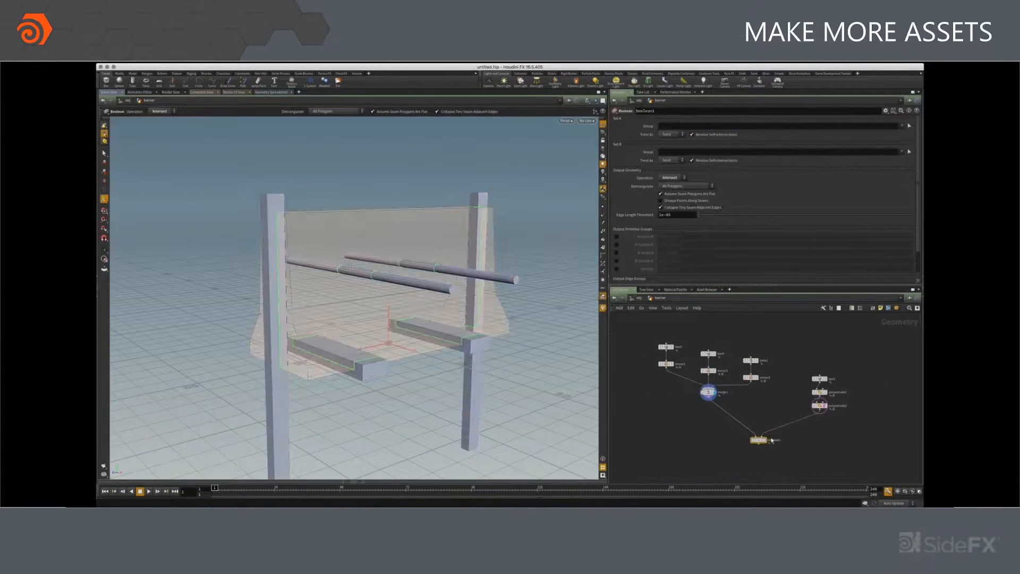
Set the Boolean SOP combining barrier and cutters to Subtract mode.
click(672, 178)
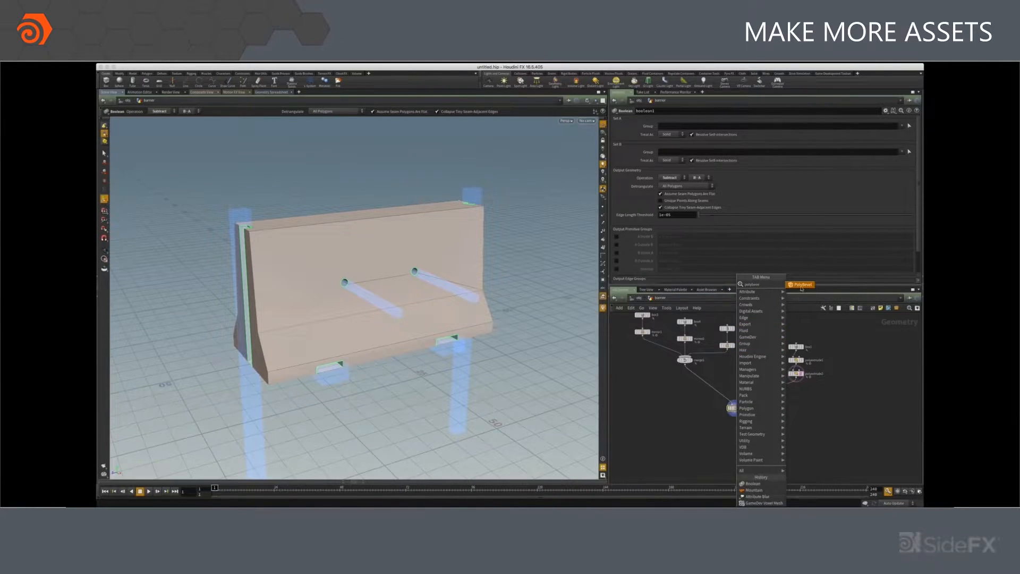
Add a PolyBevel after boolean1 with Round shape and a raised Offset distance.
click(801, 285)
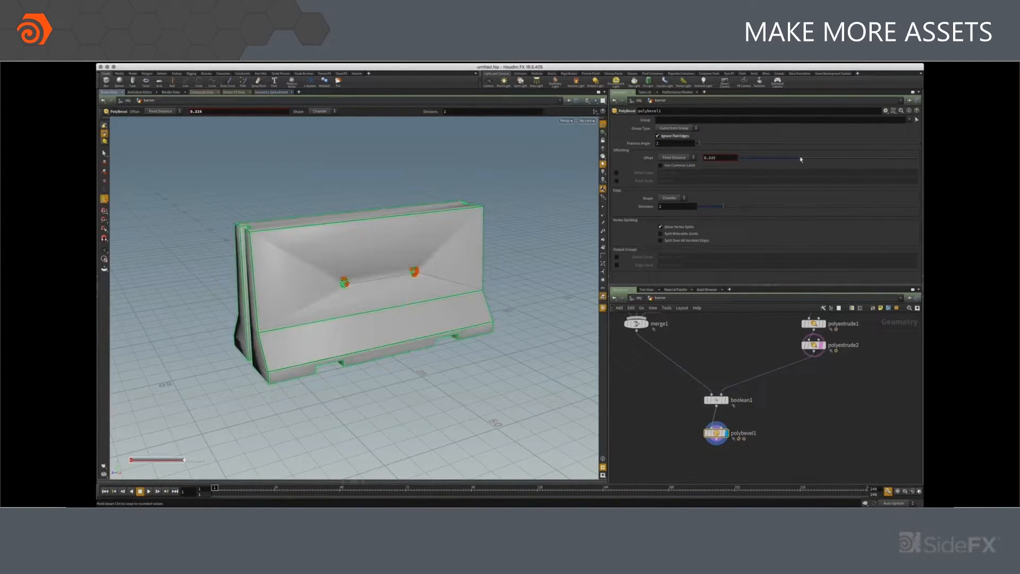
click(674, 197)
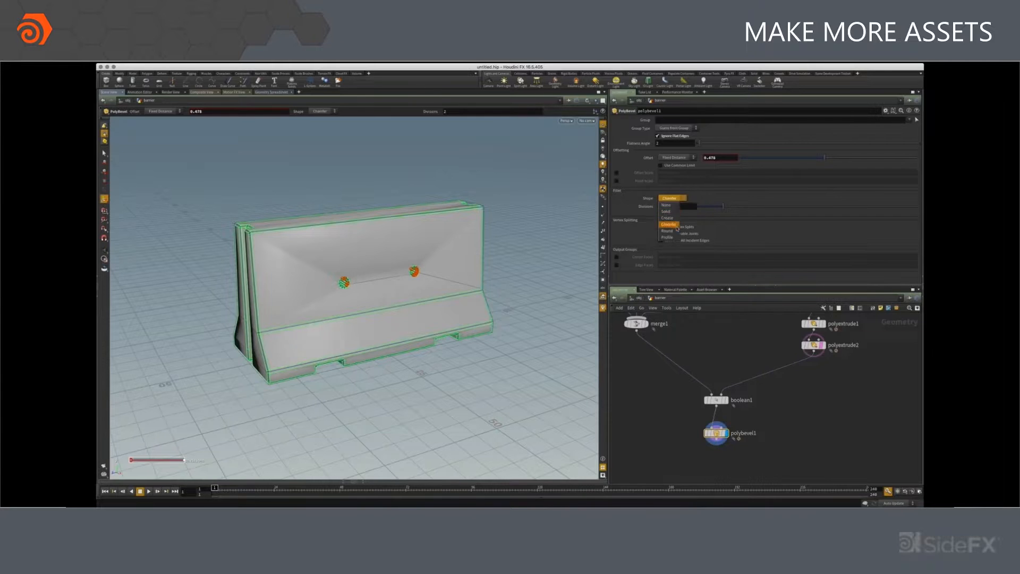
click(668, 230)
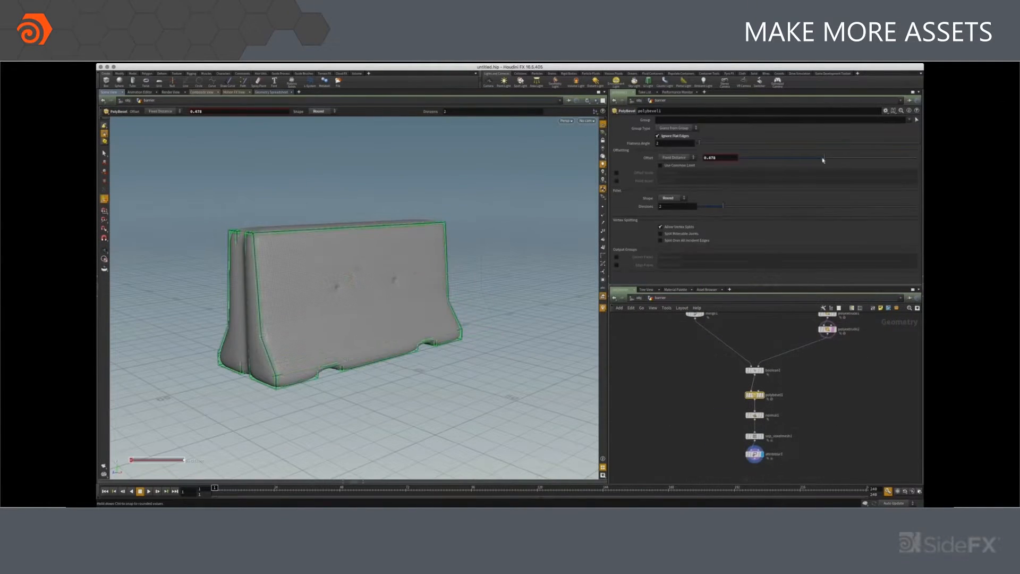
drag(825, 157, 848, 157)
text(mount)
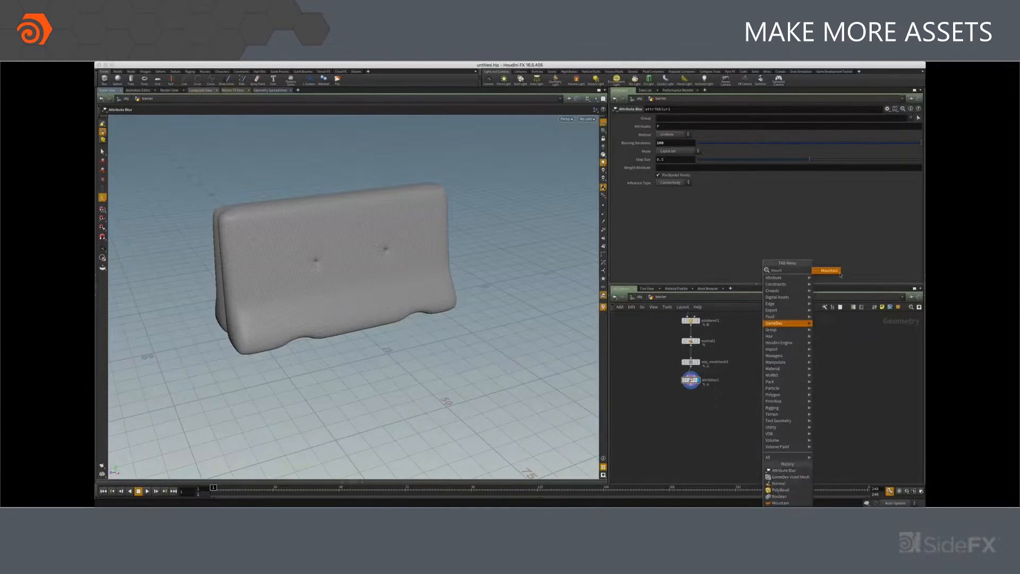
Add a Mountain SOP using Worley Cellular F1 noise with reduced element size.
click(779, 503)
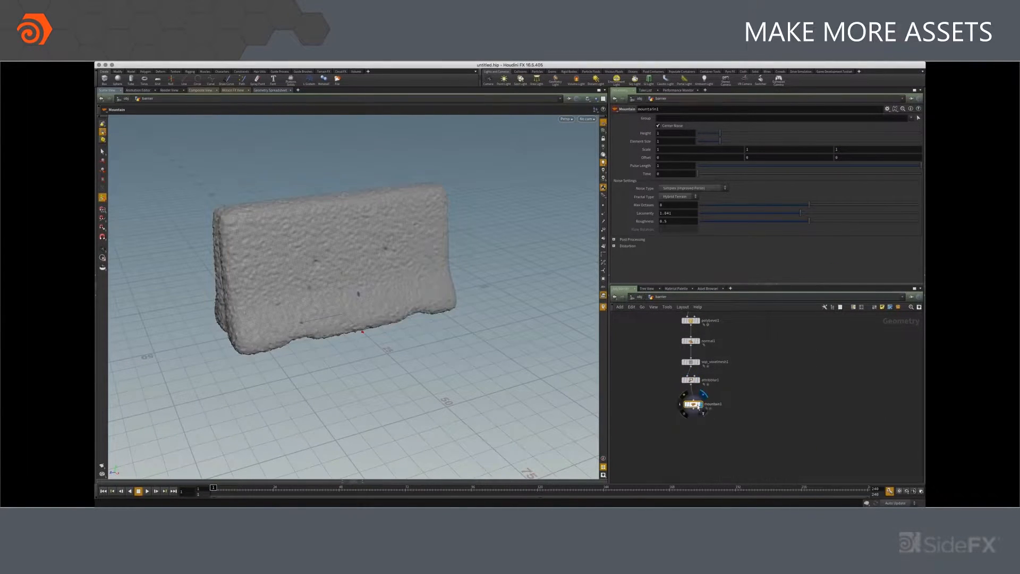
click(693, 188)
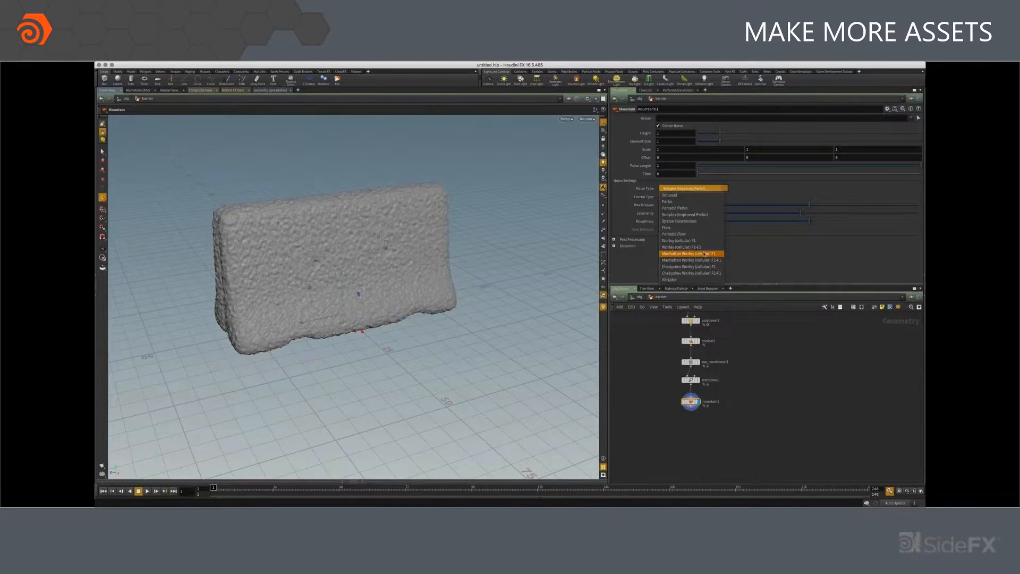
click(677, 246)
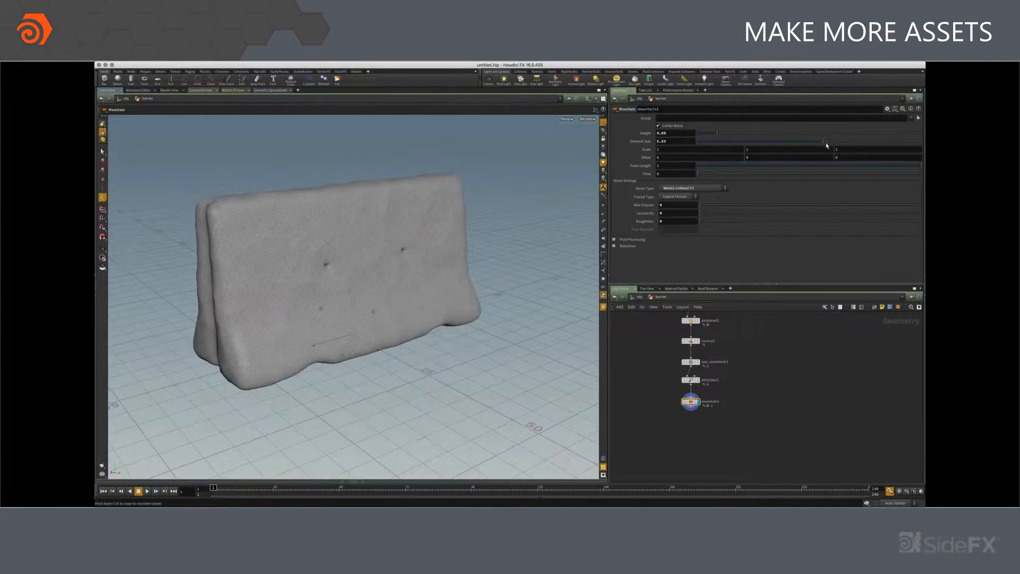
drag(822, 141, 833, 141)
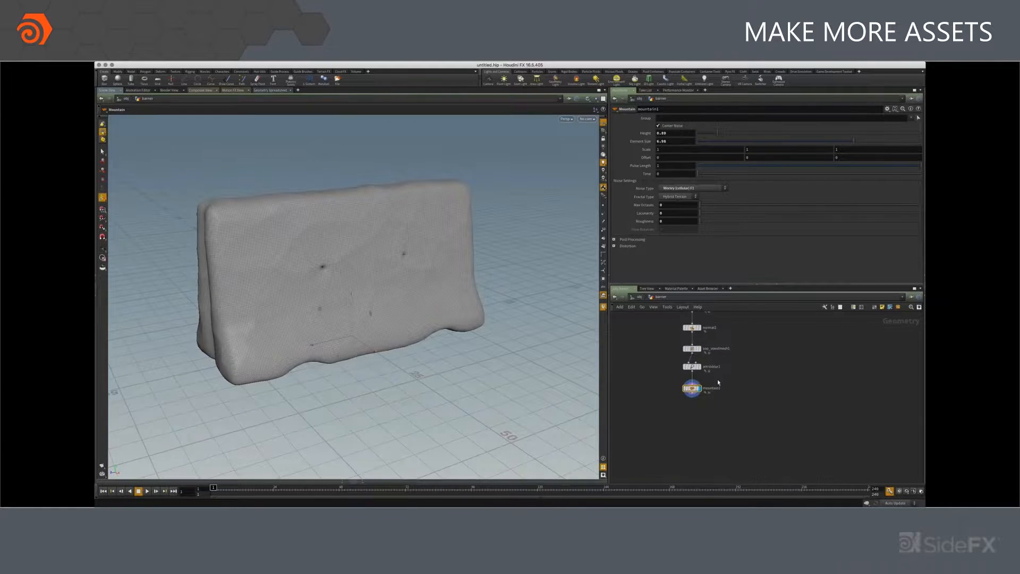
Animate the Mountain Offset per frame and review the barrier variations in an MPlay flipbook.
click(691, 388)
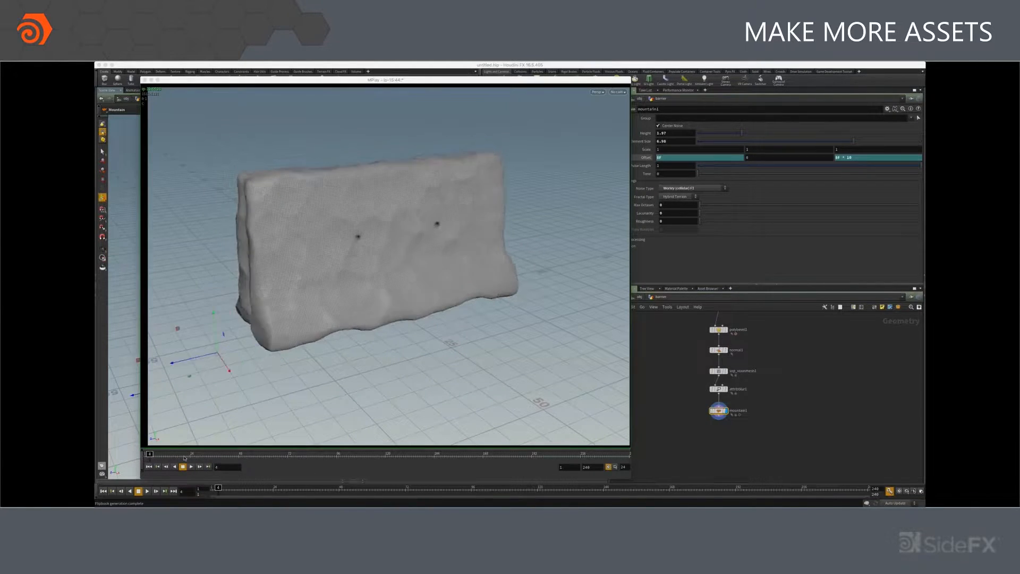
click(183, 466)
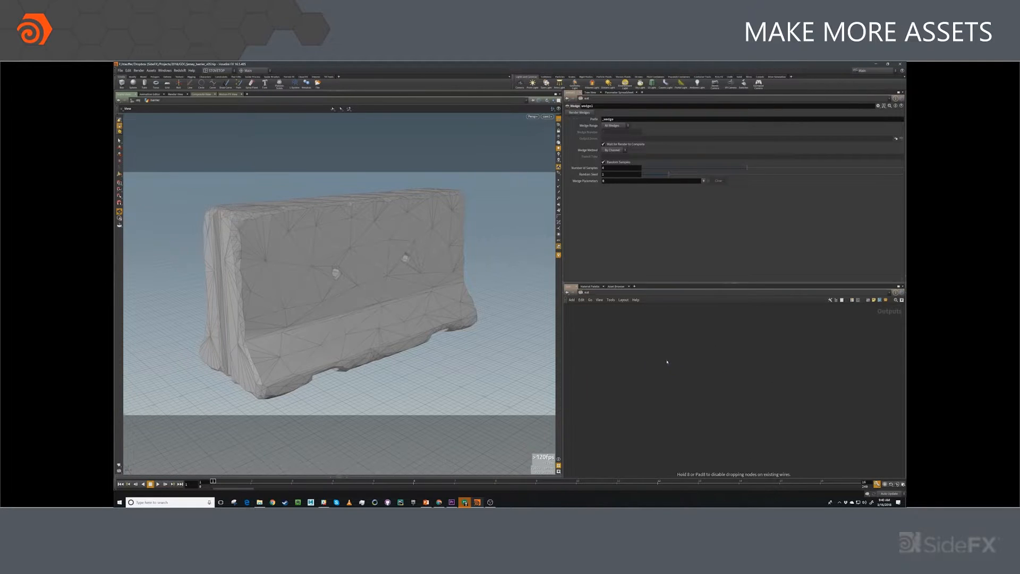
Place an OpenGL ROP with a Wedge ROP named wedge_barrier_noise below it and add one wedge parameter.
click(667, 361)
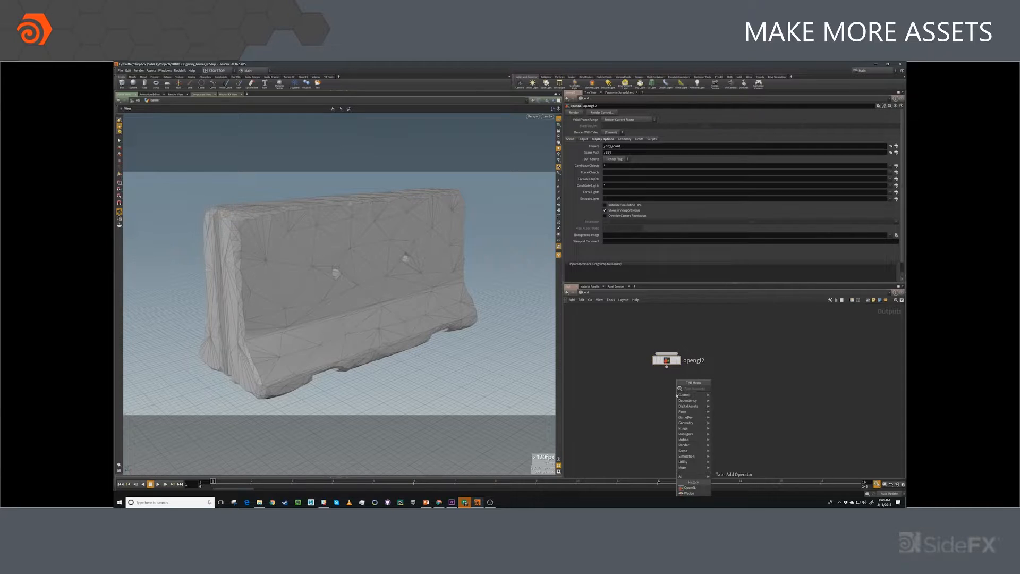
click(688, 494)
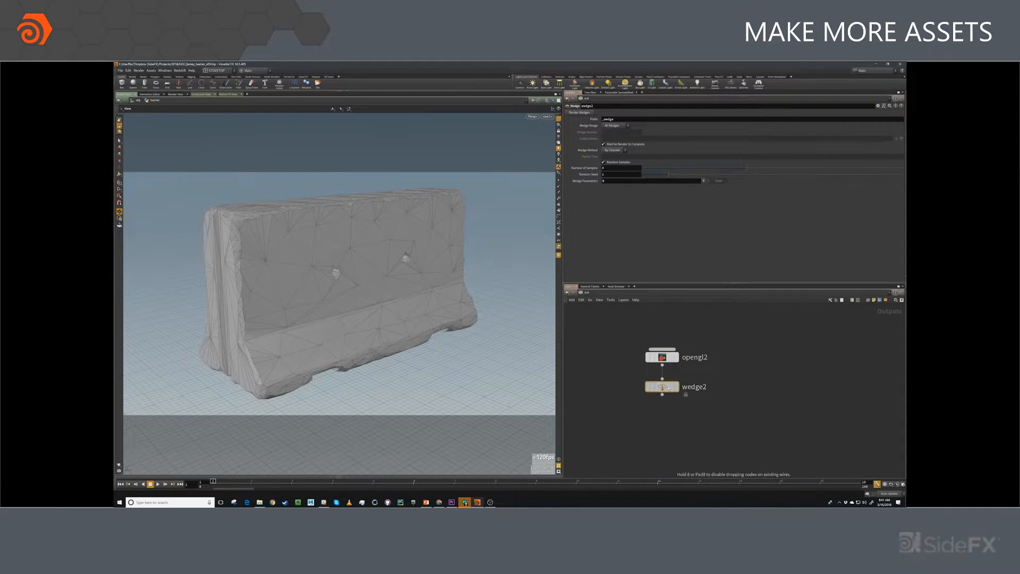
text(wedge_barrier_noise)
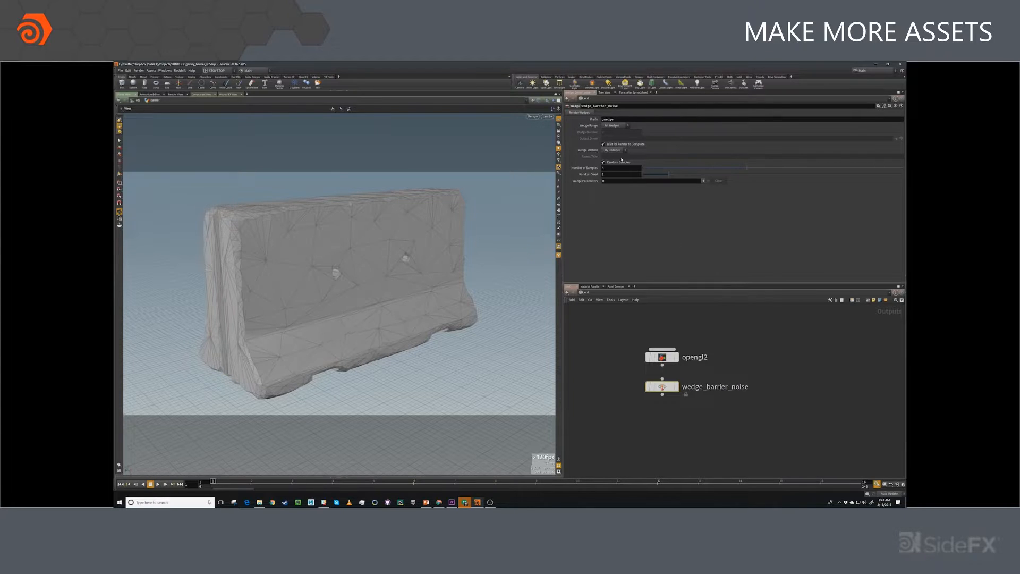
click(605, 161)
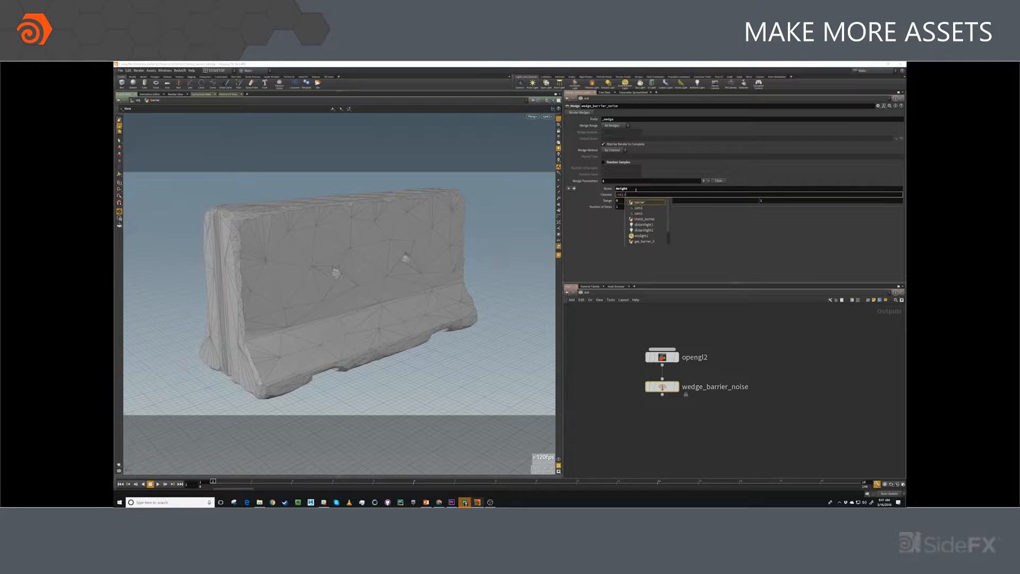
click(640, 202)
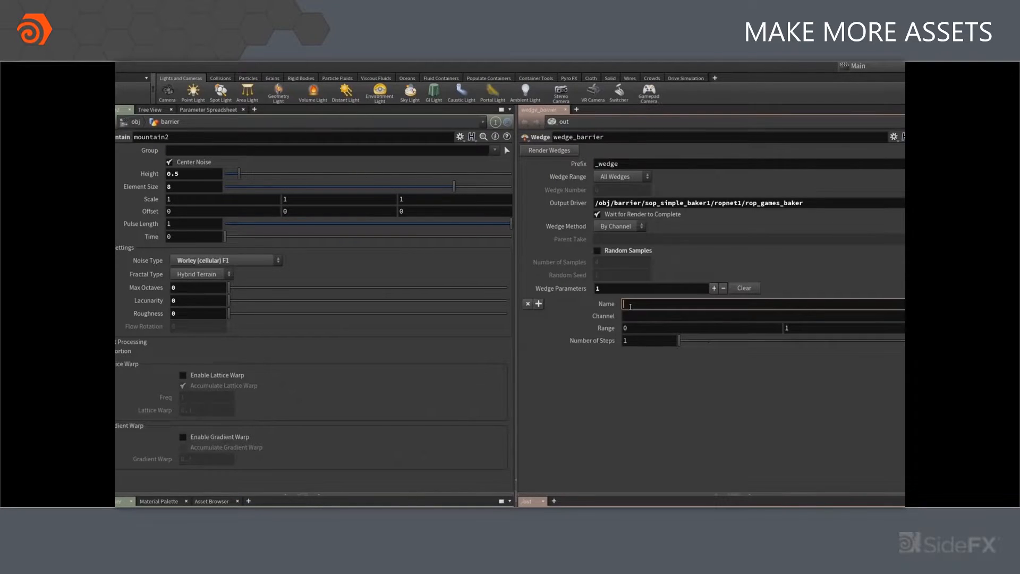
Wedge /obj/barrier/mountain2/height from 0.5 to 2.
text(height)
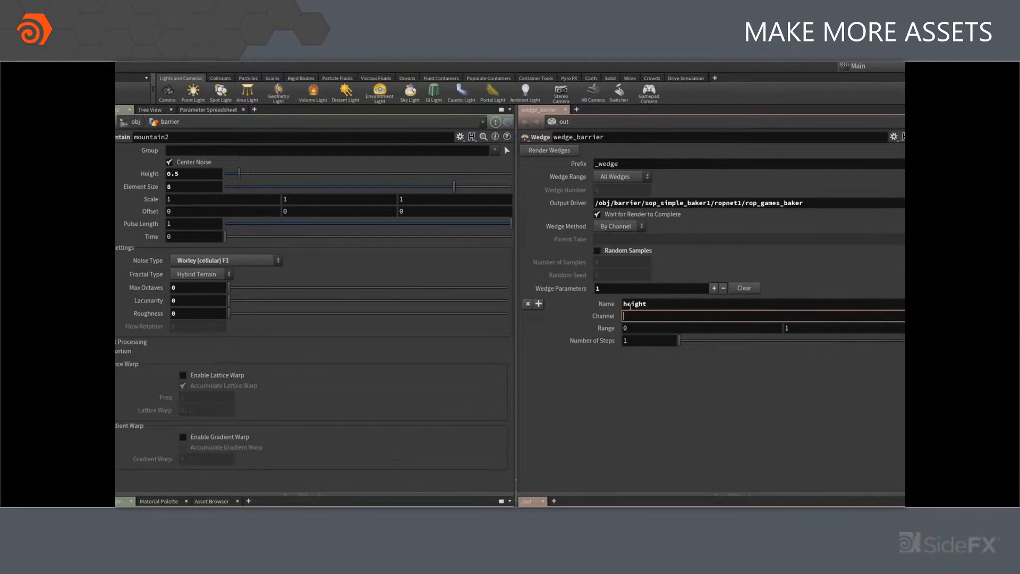
text(/obj/barrier/mount)
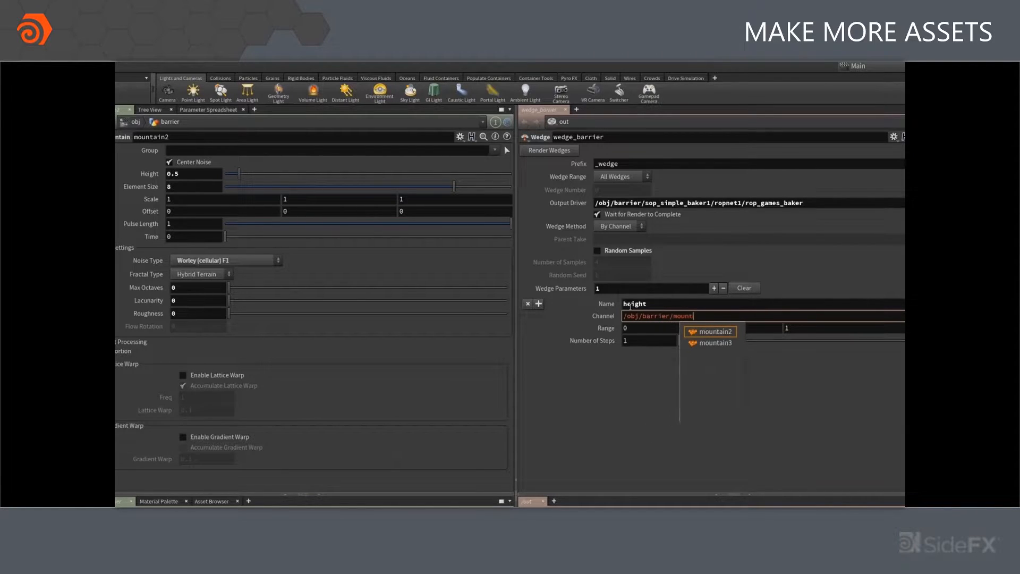
click(709, 331)
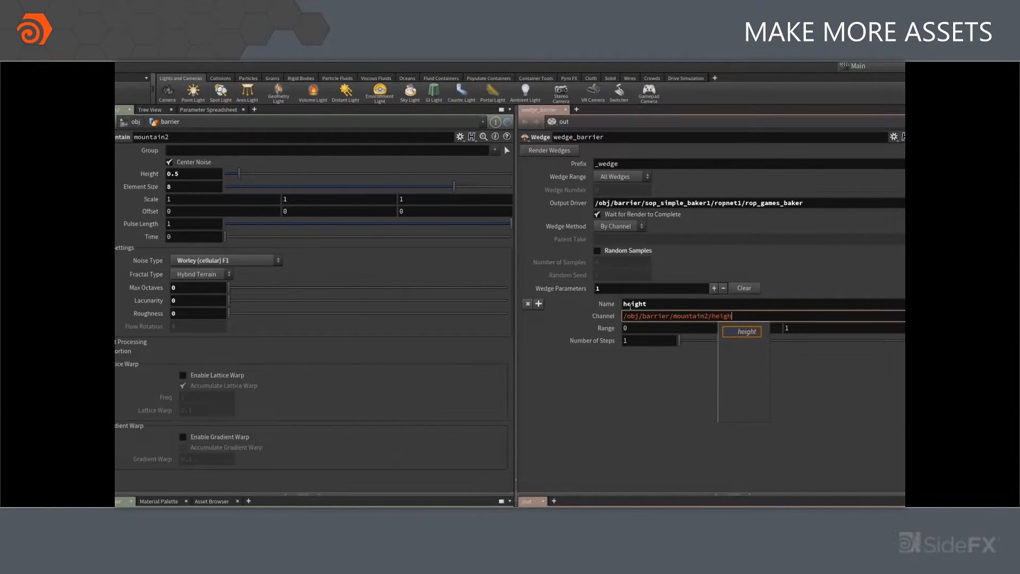
click(651, 328)
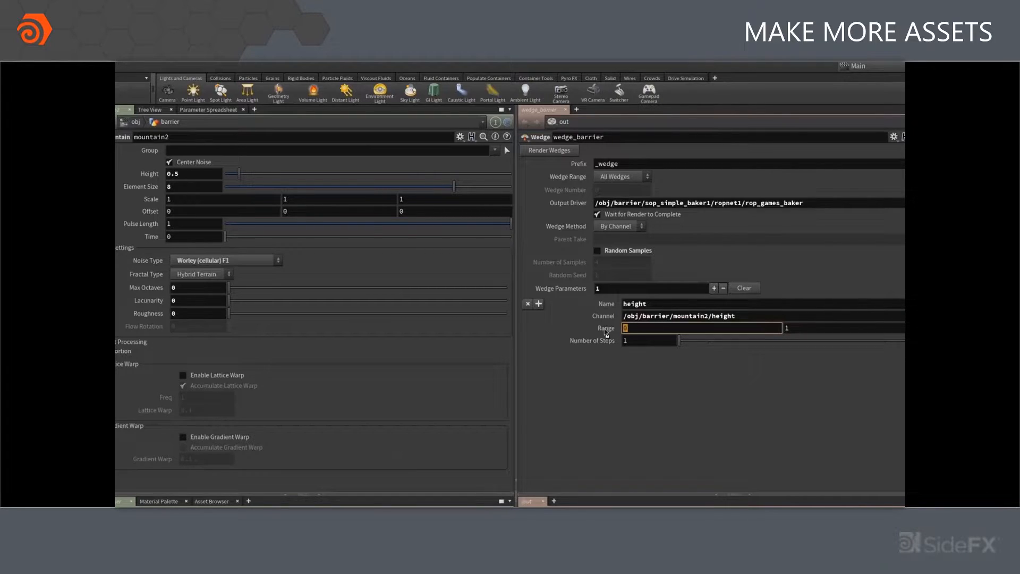
text(.5)
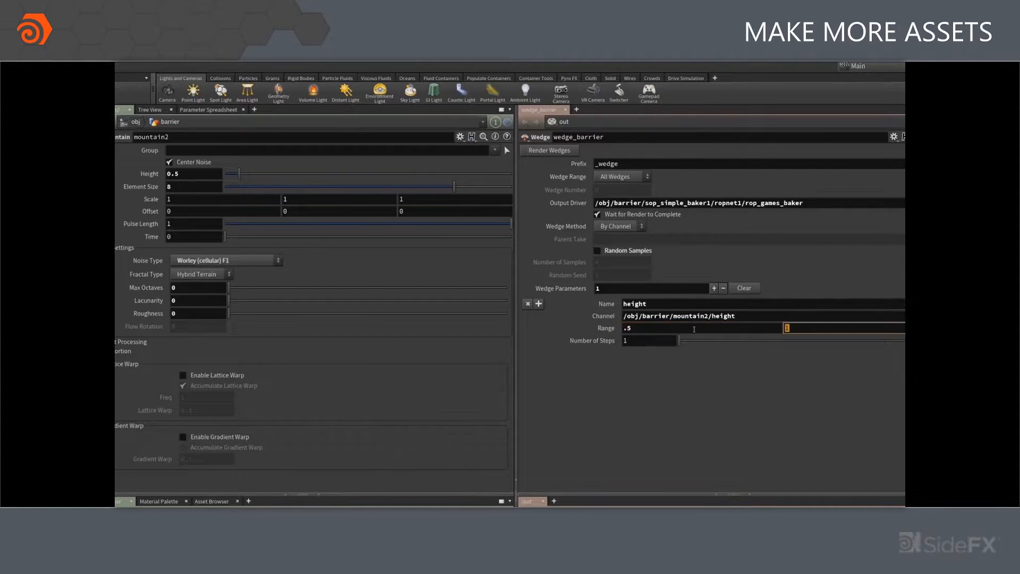
text(2)
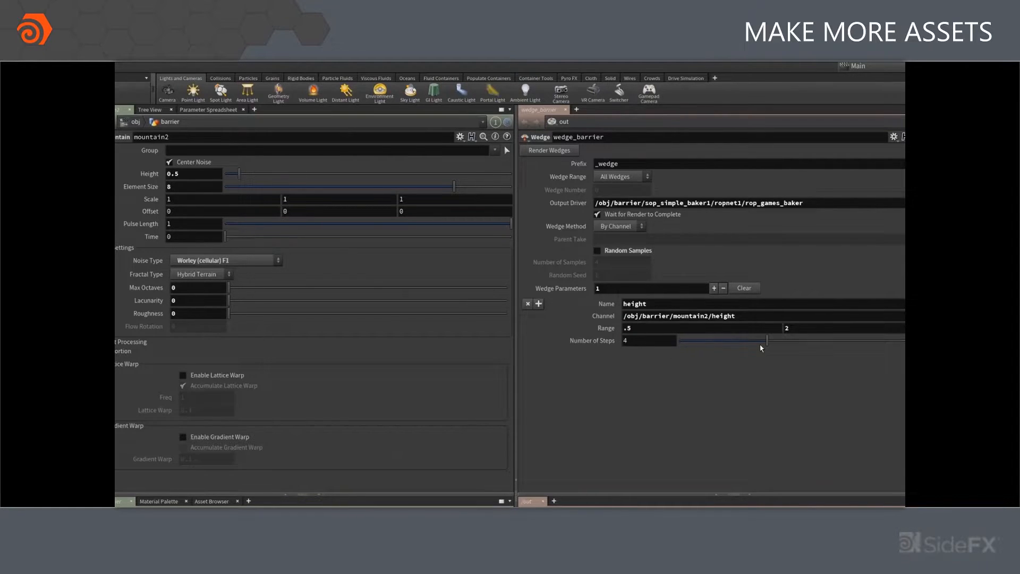
Add a second wedge parameter for /obj/barrier/mountain2/offsetx.
click(539, 288)
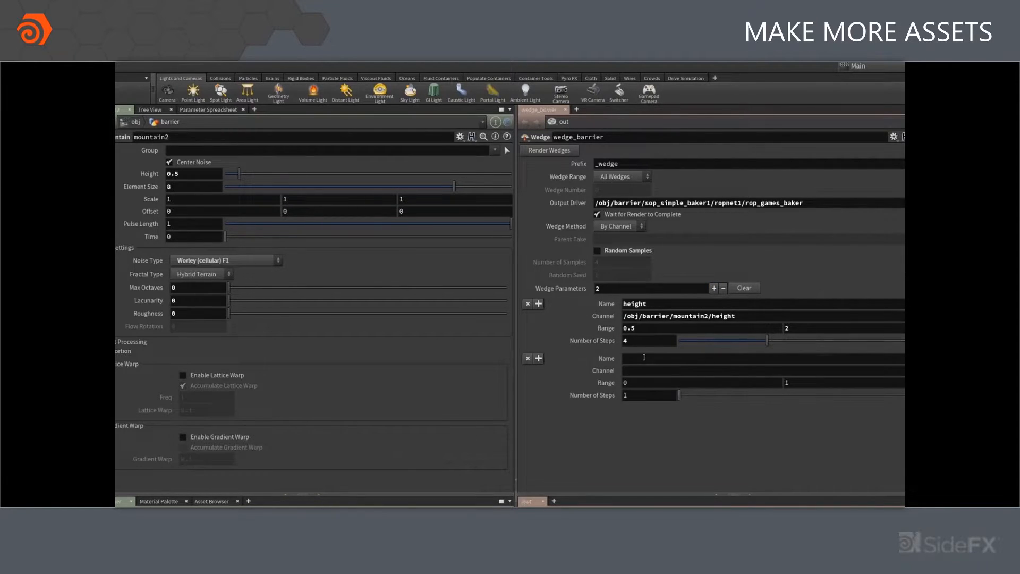
text(offset)
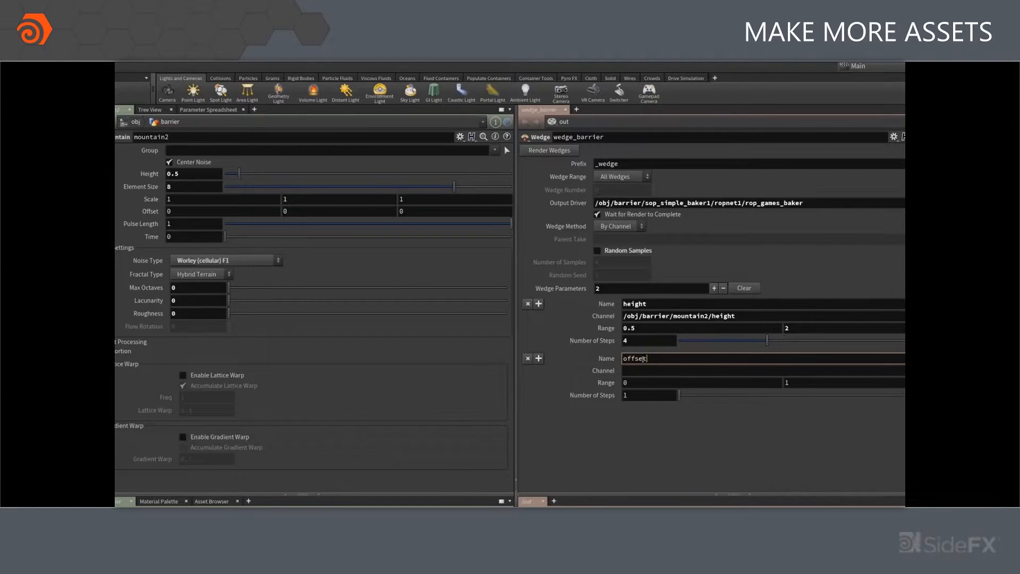
text(/obj/barrier/)
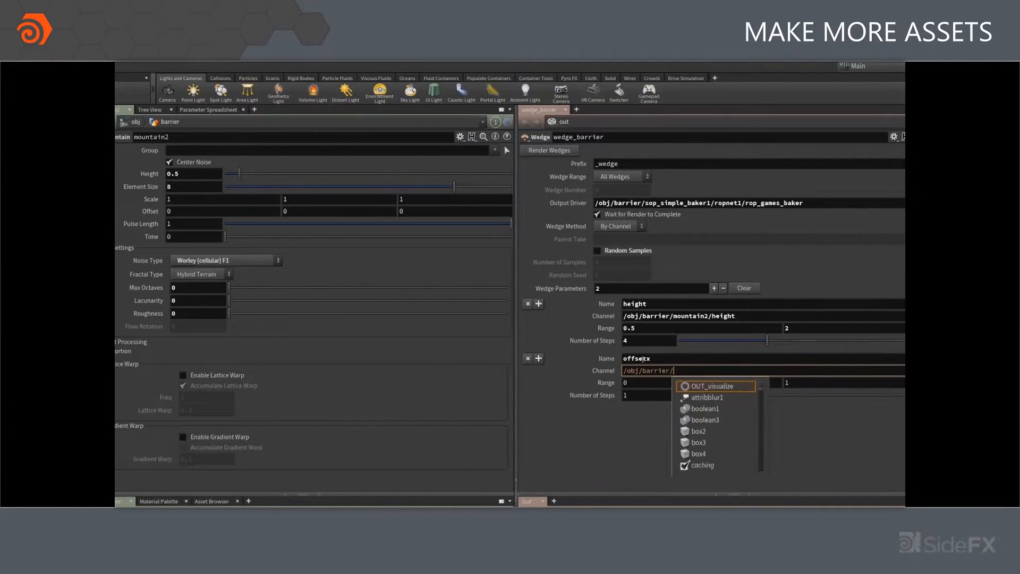
text(m)
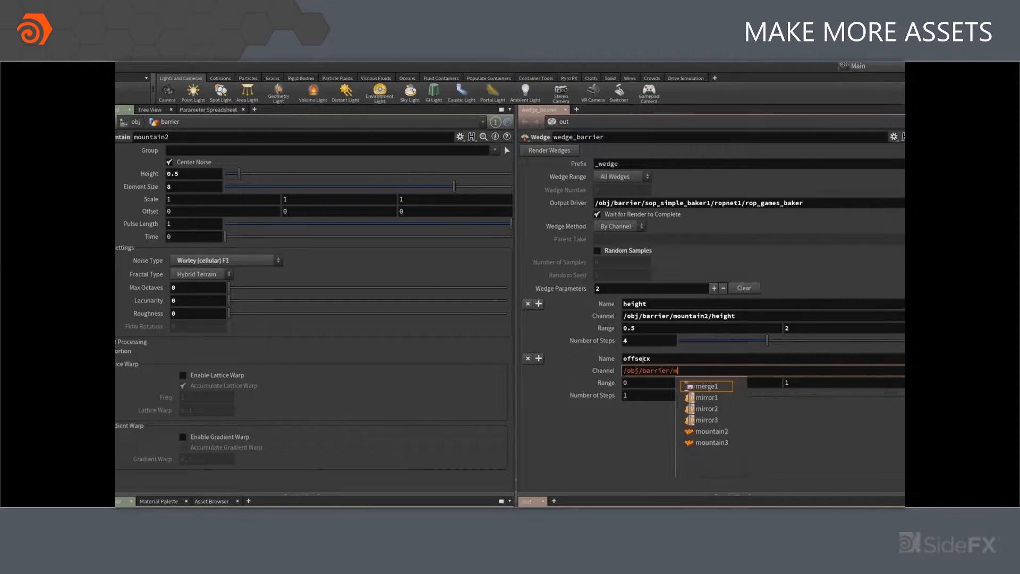
click(713, 431)
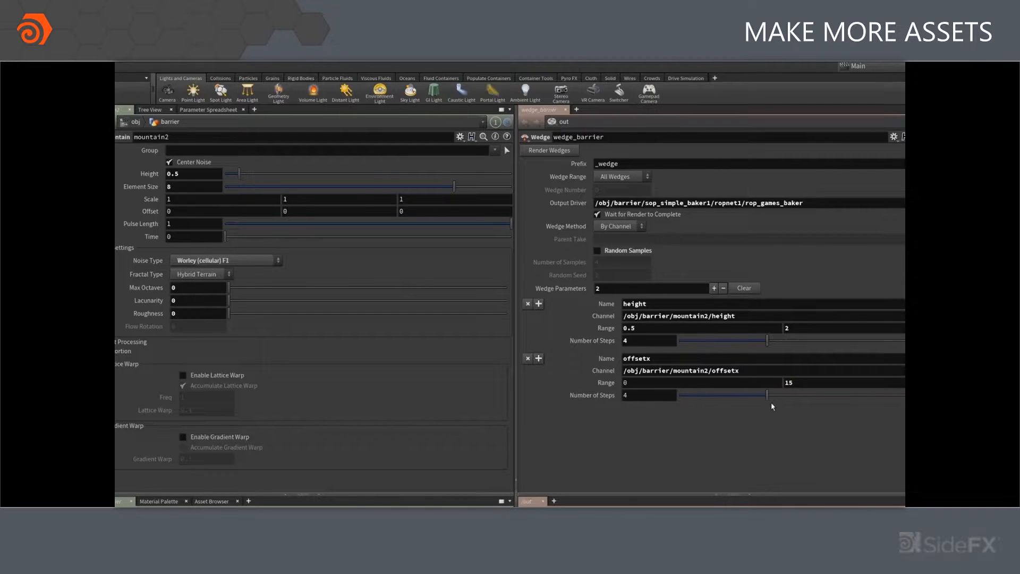
mouse_move(697, 431)
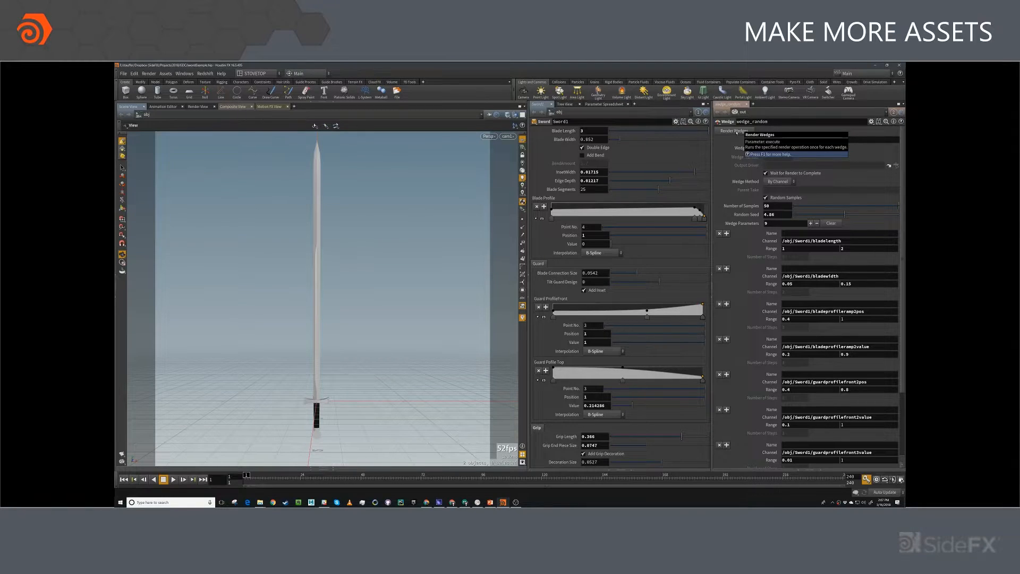
Render all wedges on the wedge_random node for the sword variations.
click(734, 131)
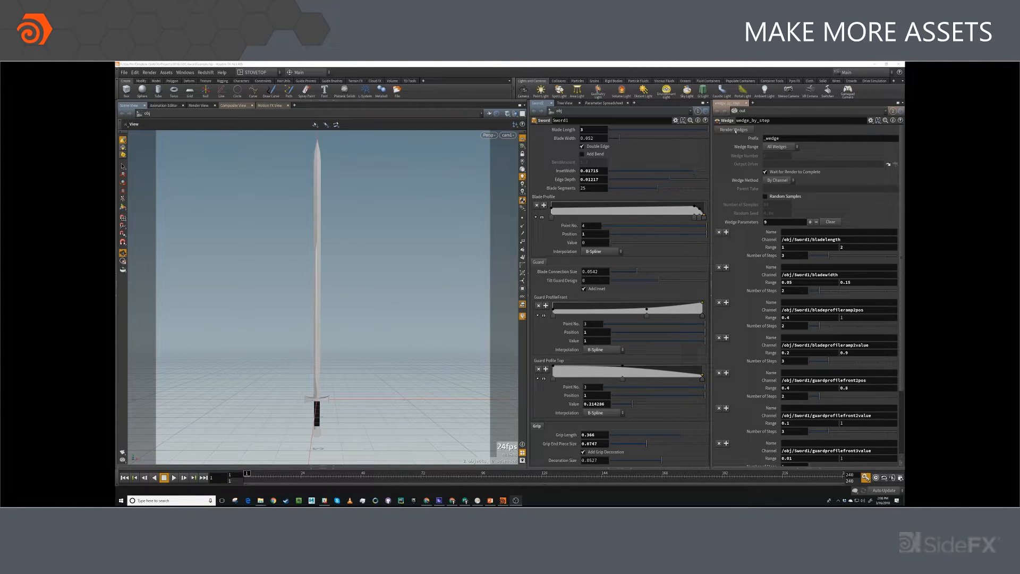
Render all wedges on wedge_by_step for the stepped sword variations.
click(734, 130)
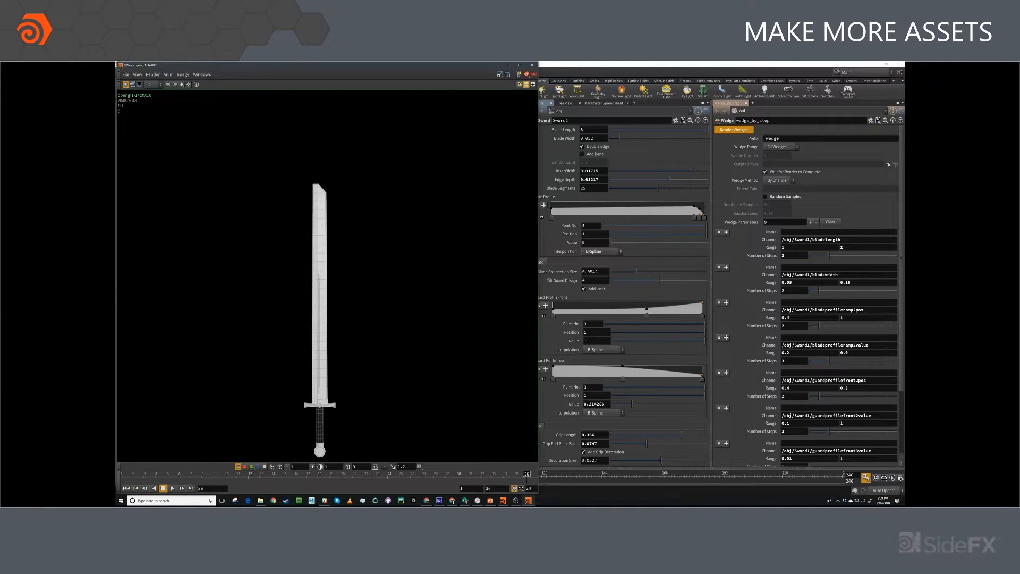
Flip through the rendered stepped sword variants in the MPlay window.
click(182, 487)
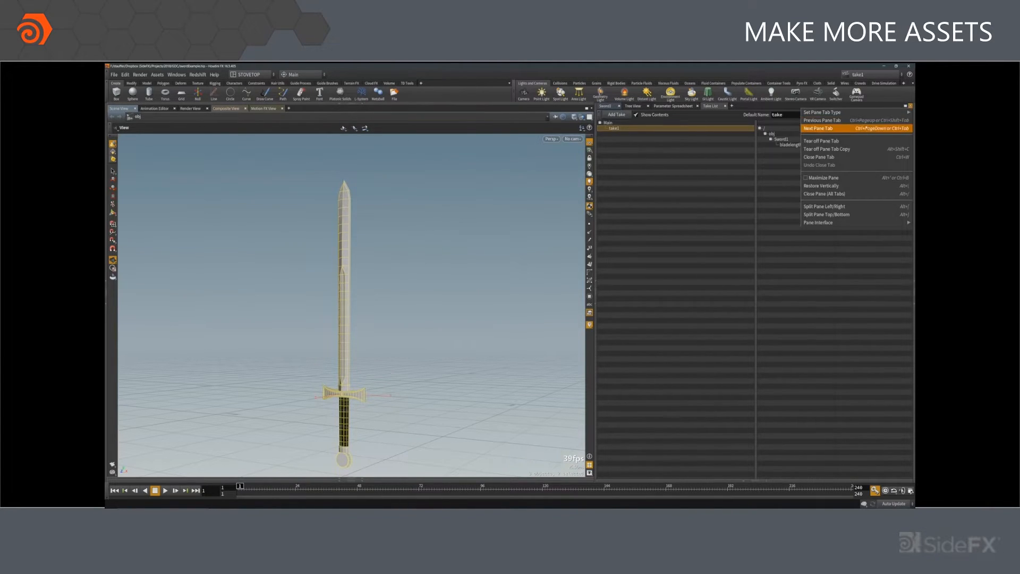
Float the takes list and set wedge_by_take to wedge by take across all wedges, parent Main.
click(821, 140)
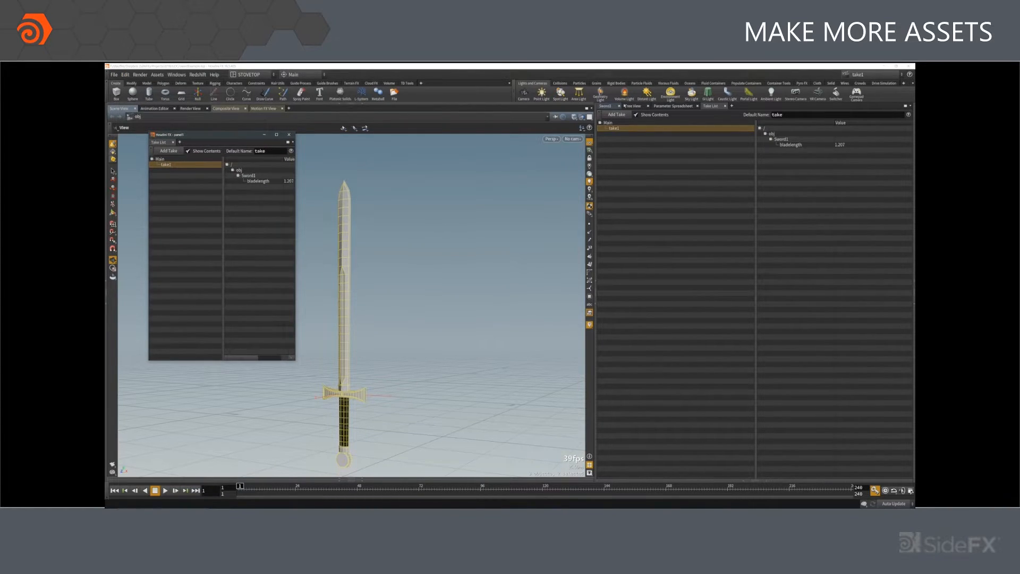
right_click(630, 134)
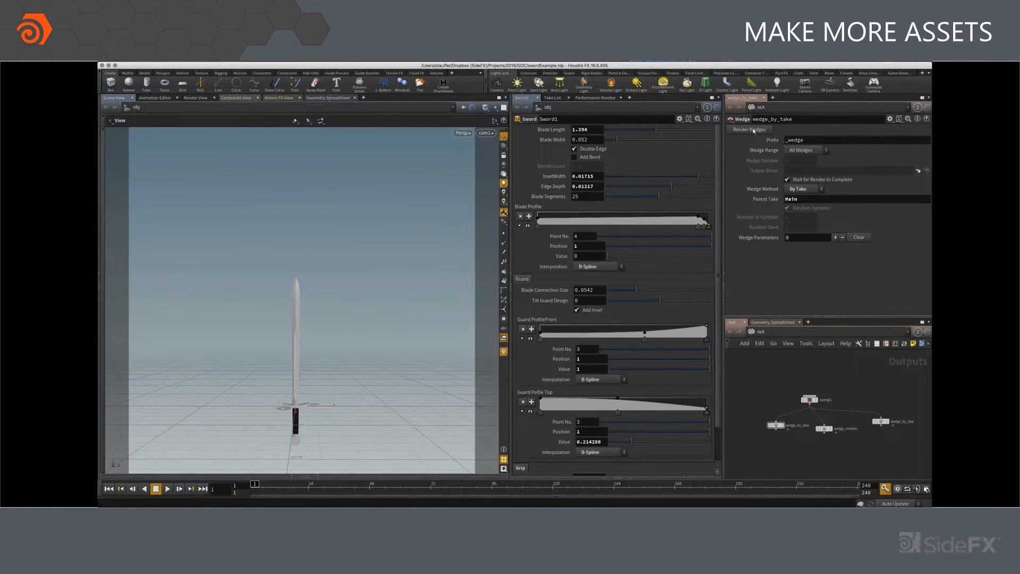
click(552, 98)
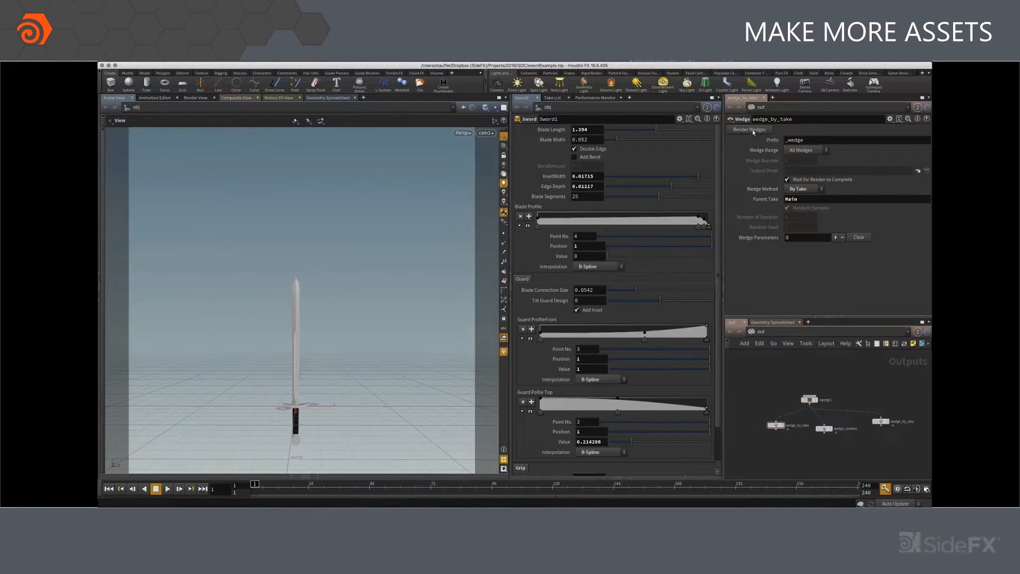
click(747, 130)
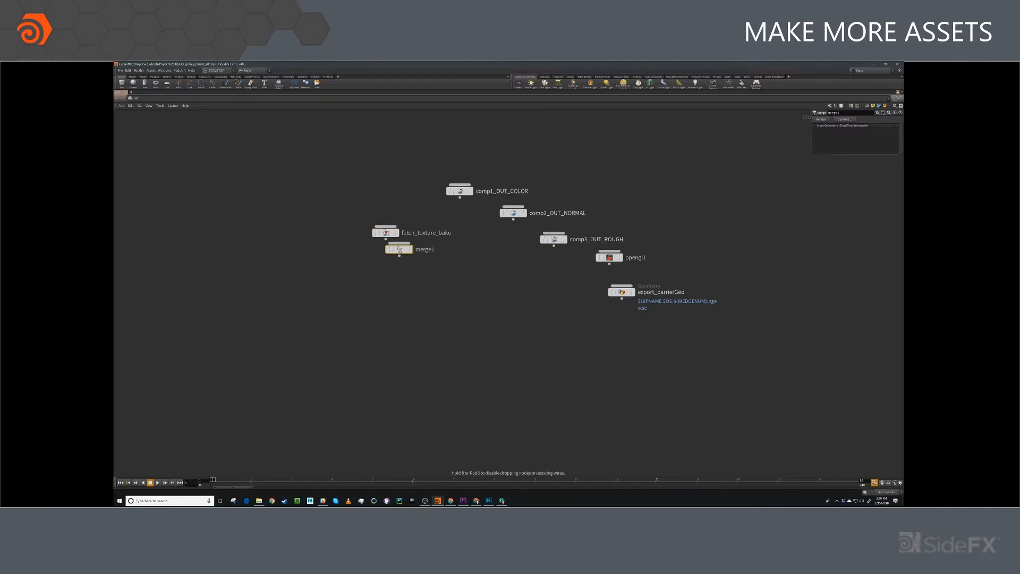
Wire fetch_texture_bake, the three comp OUT nodes, opengl1 and export_barrierGeo into merge1 below the ROPs.
drag(398, 249, 450, 333)
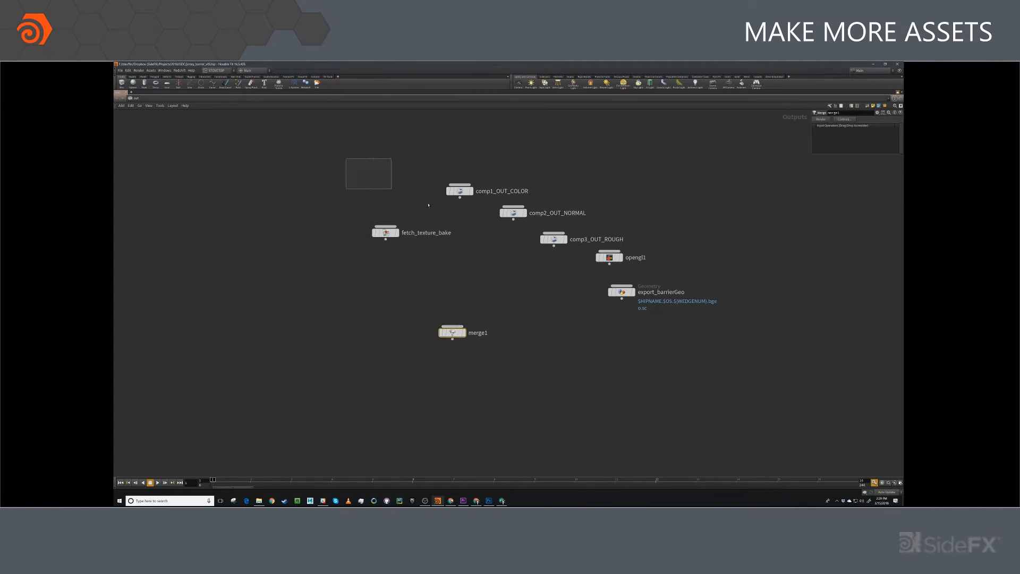
click(384, 231)
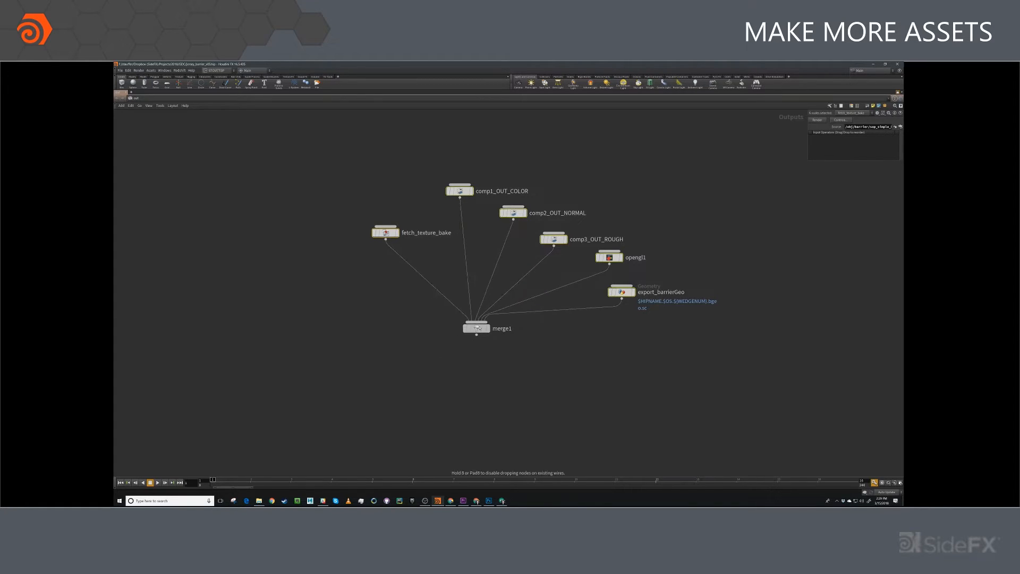
key(tab)
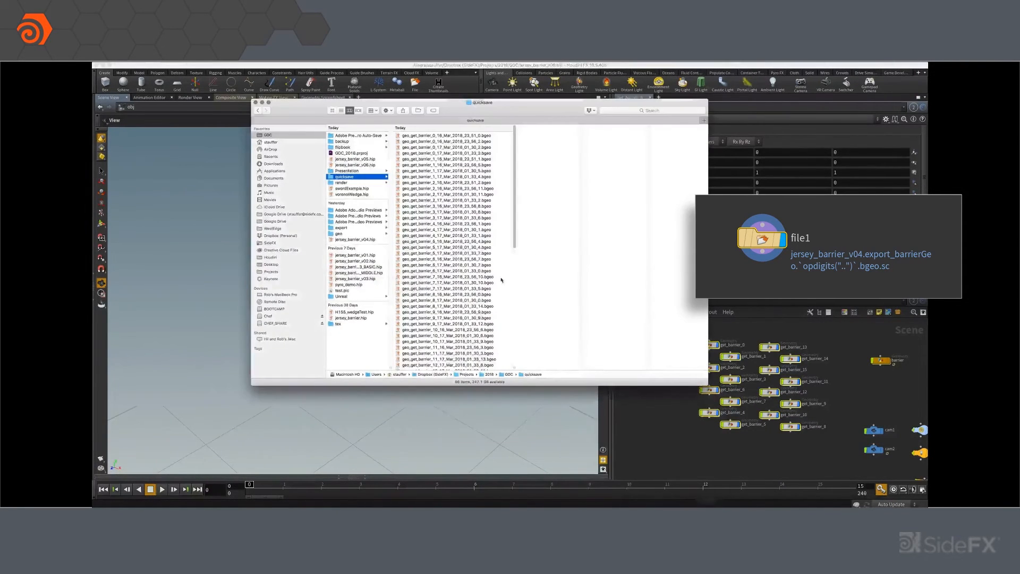
Browse the exported barrier .bgeo.sc files to read back as get_barrier File SOPs via opdigits.
scroll(down, 3)
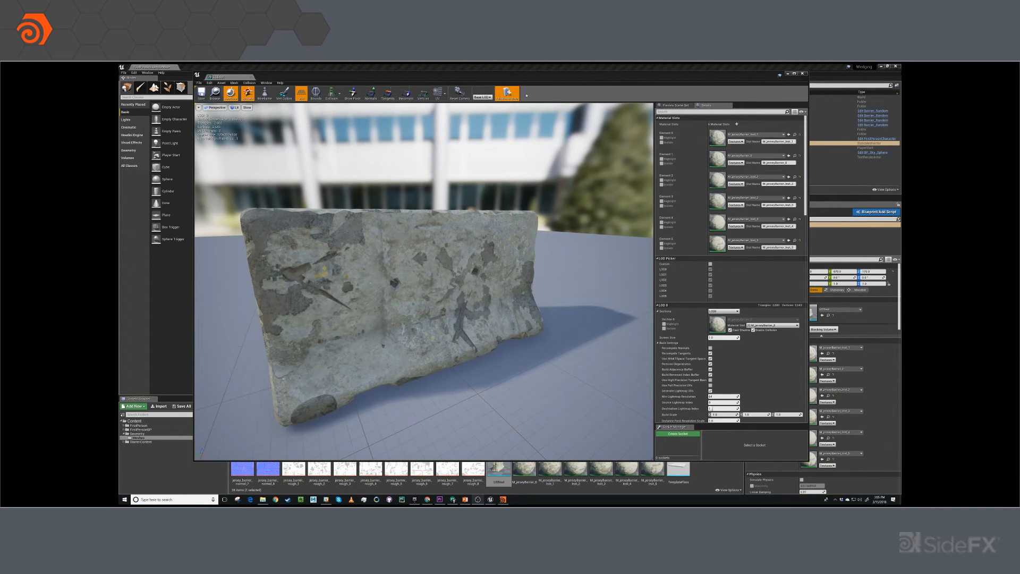
Preview each LOD of the barrier mesh from the LOD dropdown, returning to full detail between levels.
click(480, 93)
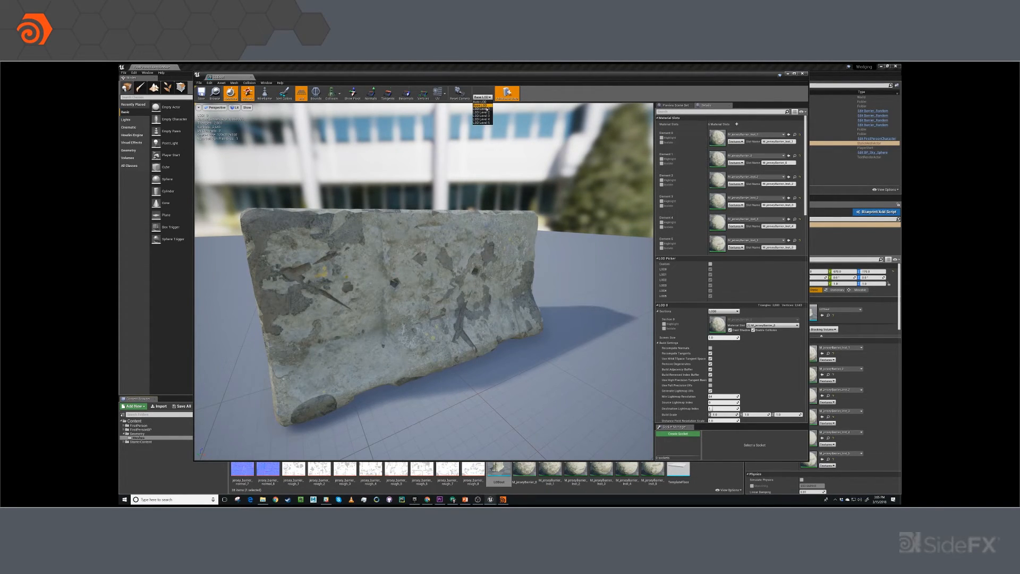
click(480, 102)
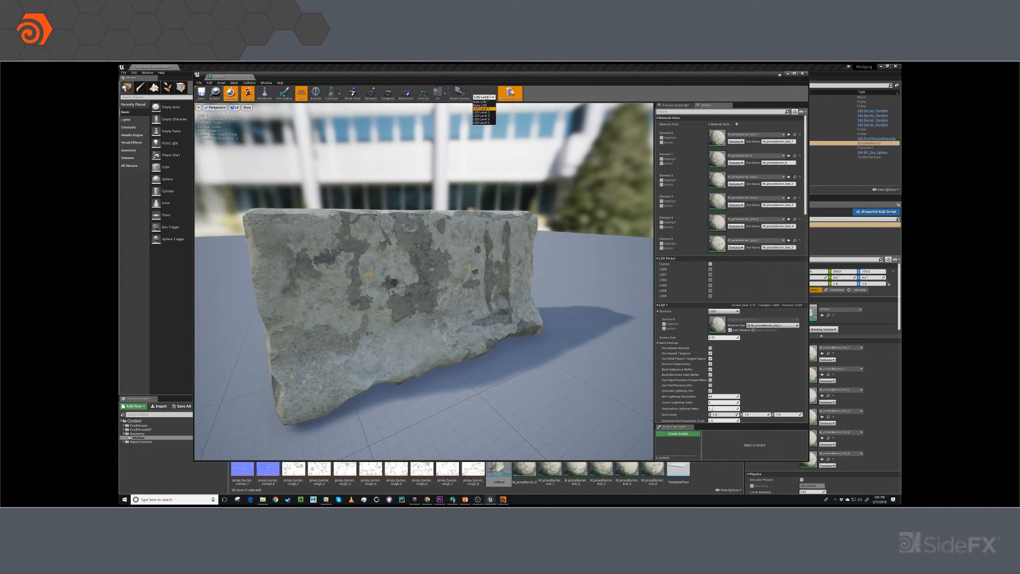
click(480, 105)
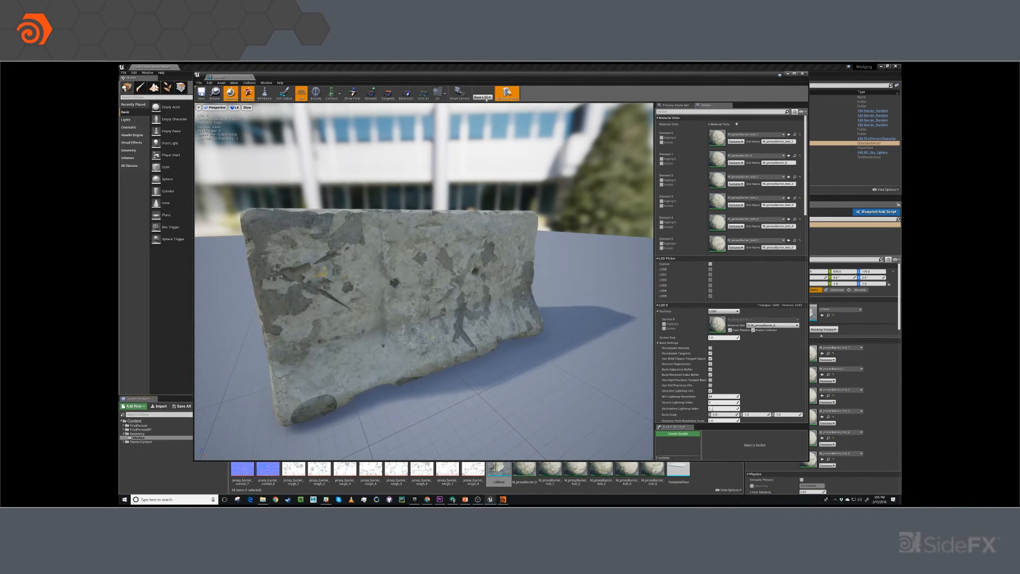
click(482, 96)
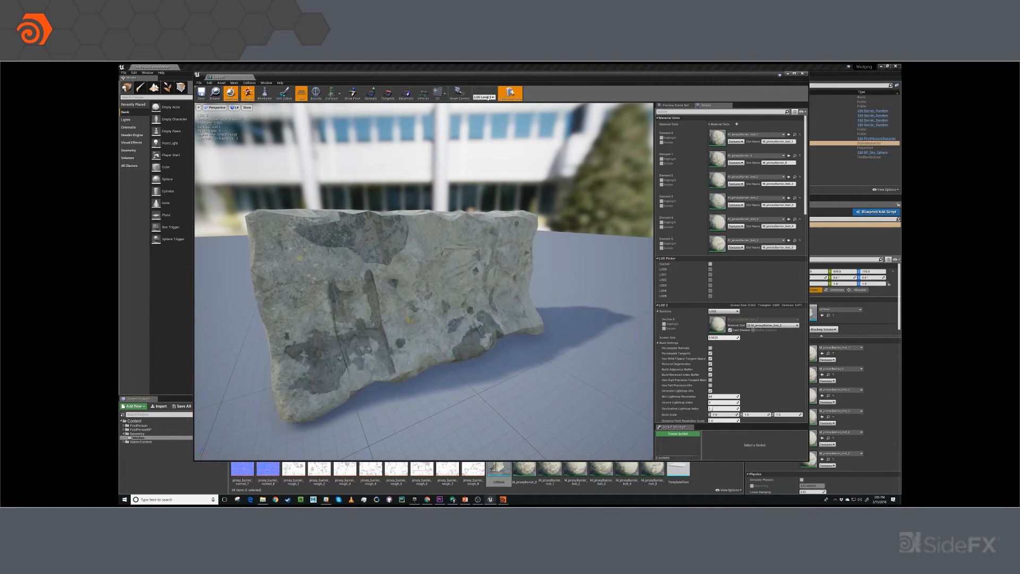
click(483, 96)
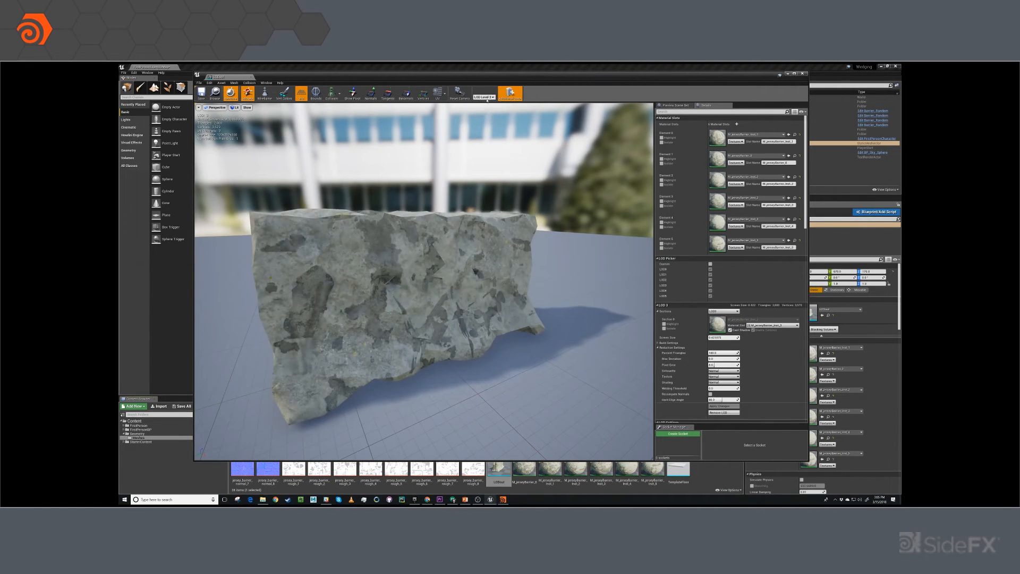
click(482, 98)
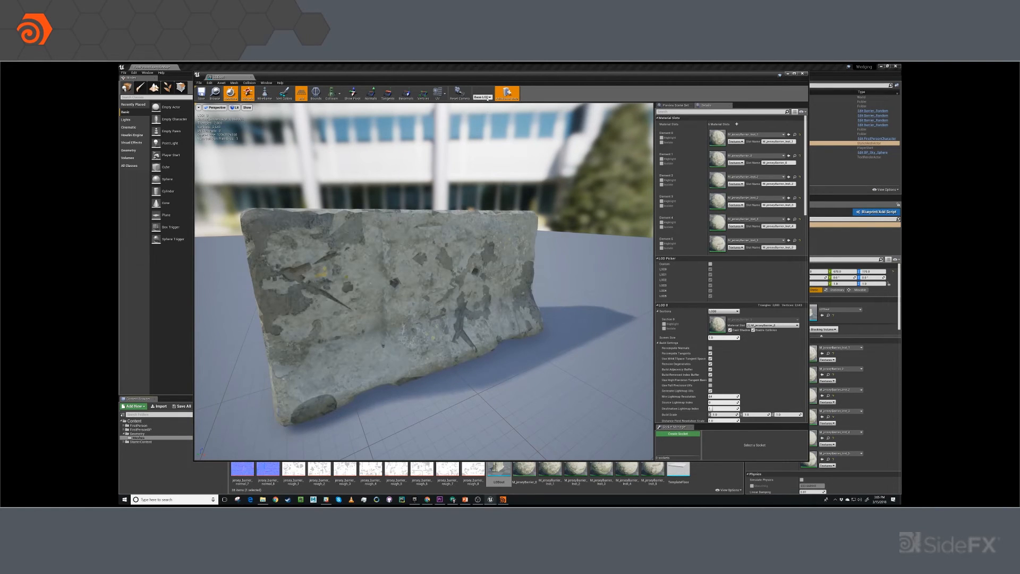
click(481, 97)
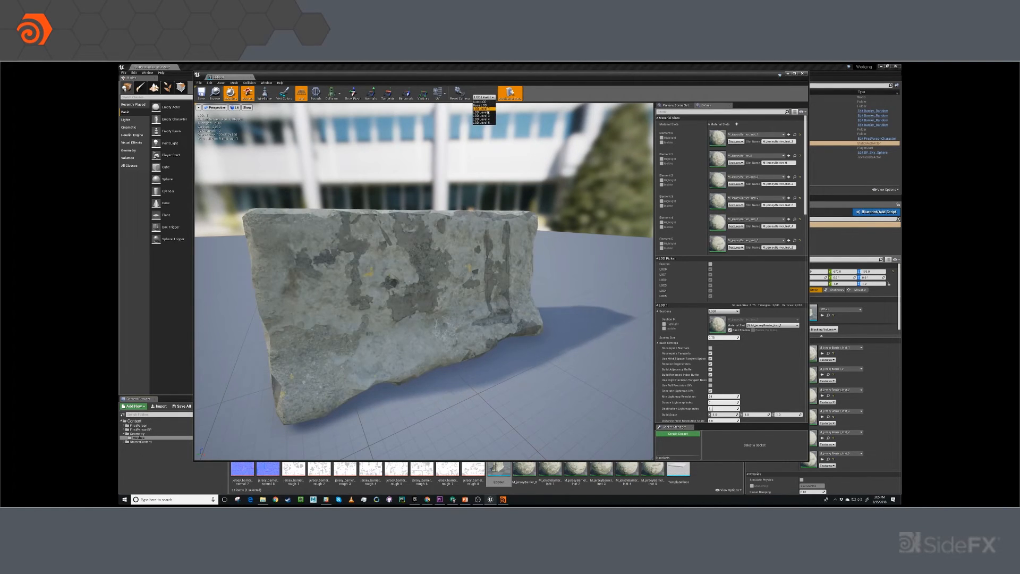
click(482, 115)
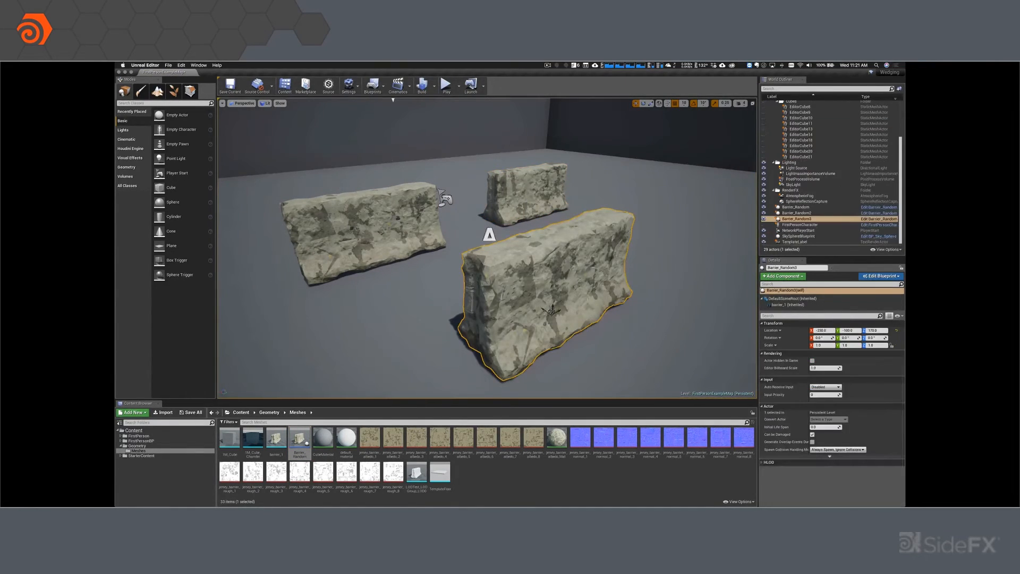
Slide the Barrier_Random2 actor across the floor with the translate gizmo.
drag(549, 310, 563, 303)
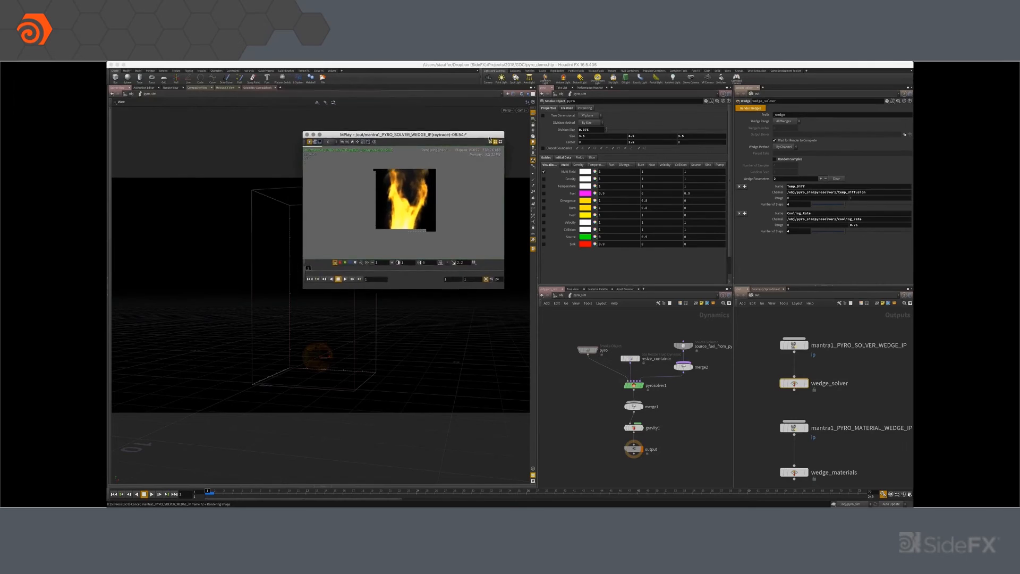
Enlarge the MPlay flame wedge preview to read its temperature diffusion and cooling rate label.
drag(403, 135, 432, 156)
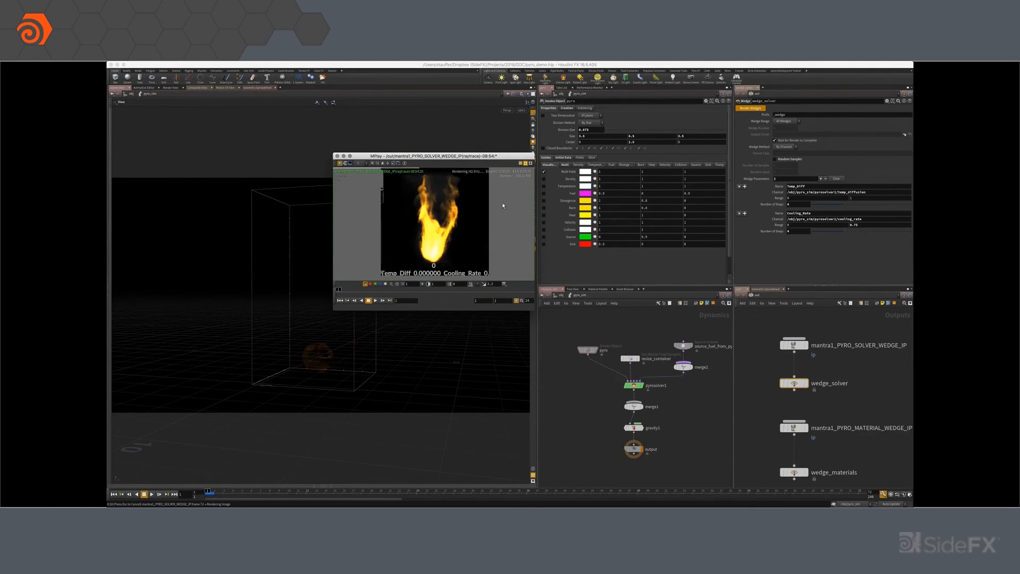